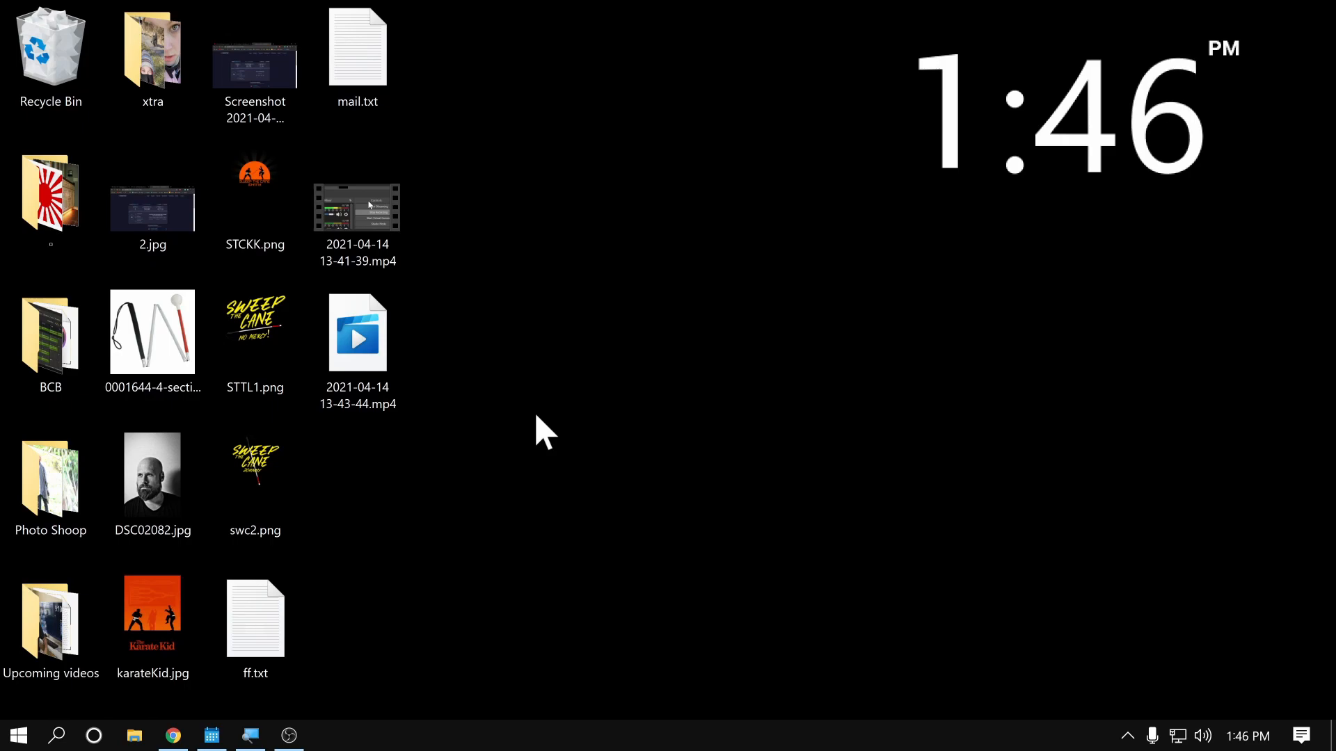
pyautogui.moveTo(652, 349)
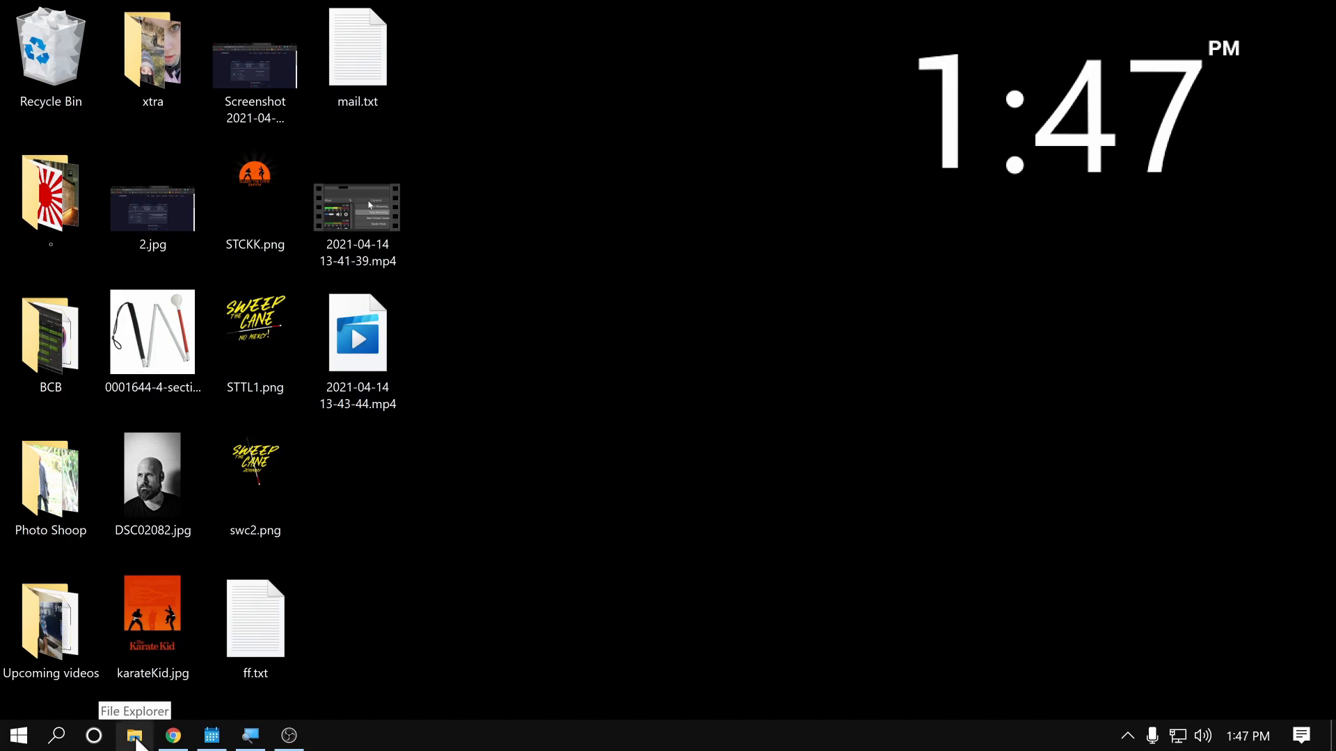
# Launch Excel from the taskbar and start a new blank workbook (Book1)
pyautogui.click(133, 734)
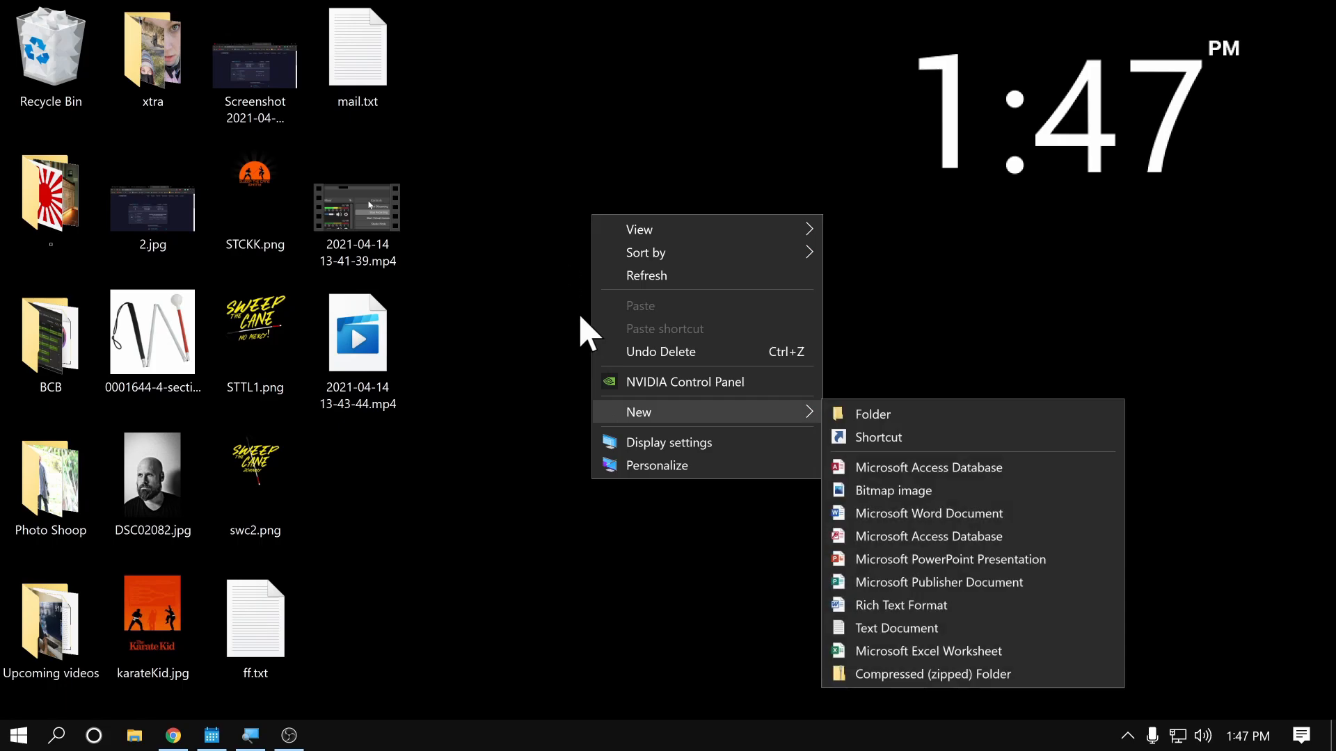
pyautogui.click(554, 311)
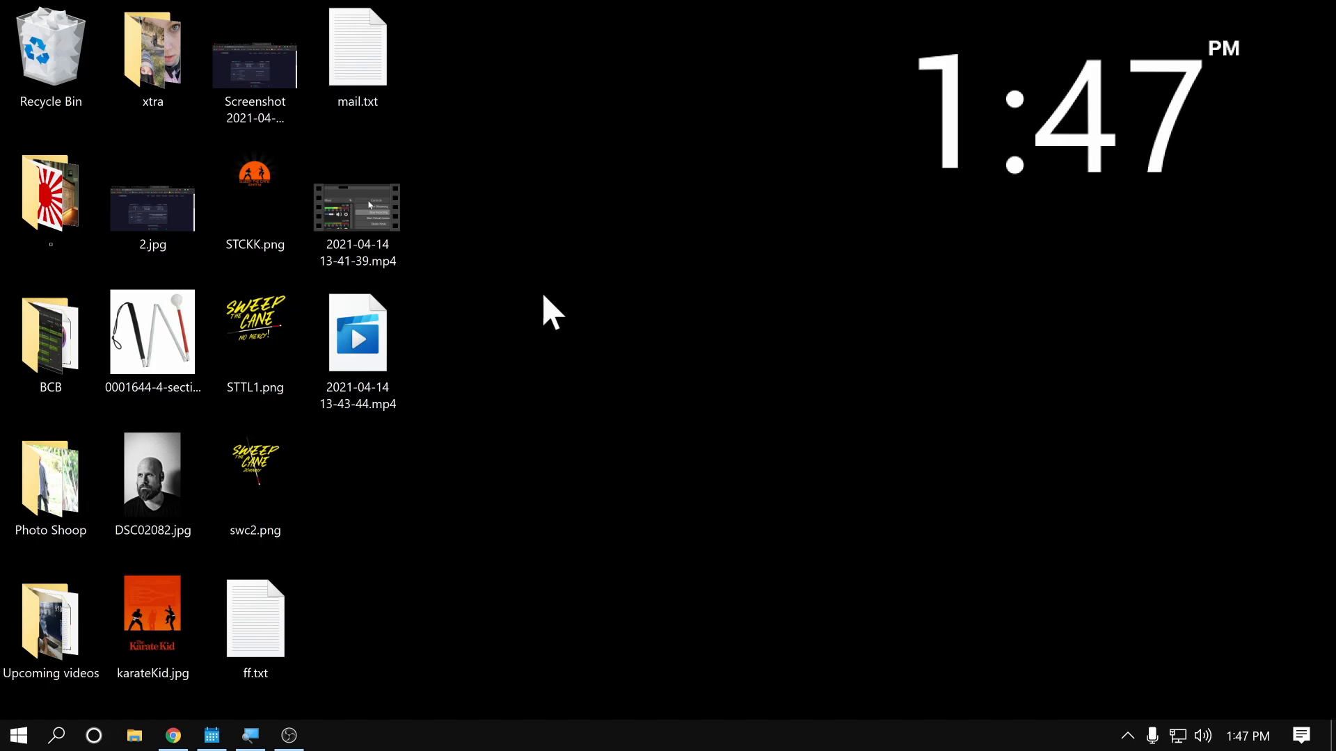
pyautogui.click(327, 734)
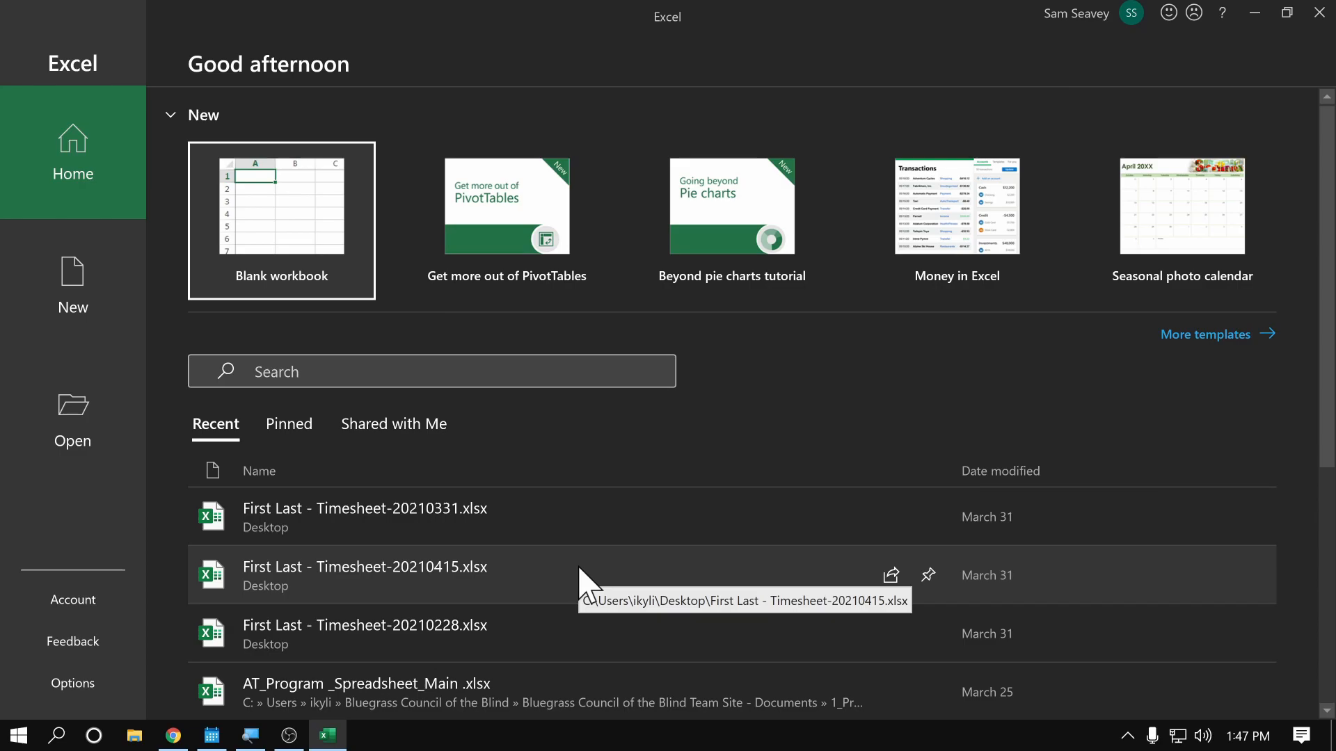
pyautogui.click(281, 220)
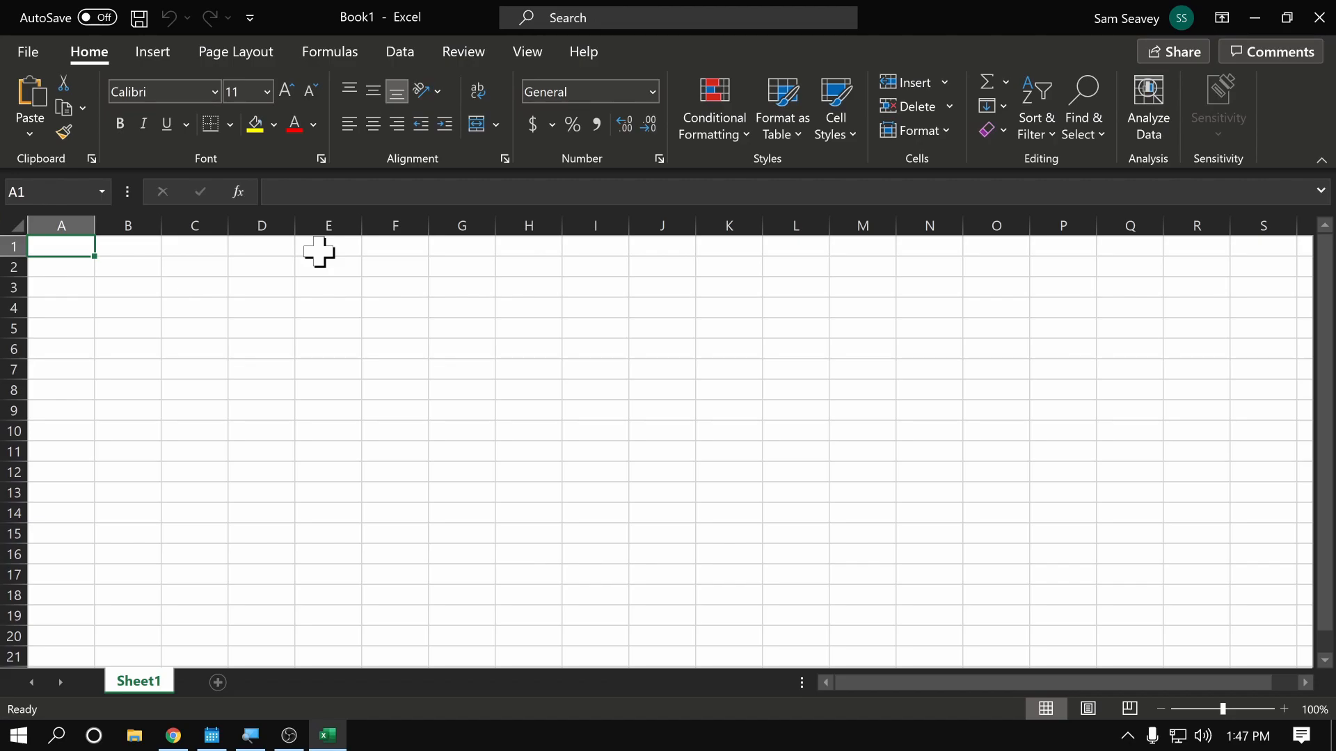
pyautogui.moveTo(580, 436)
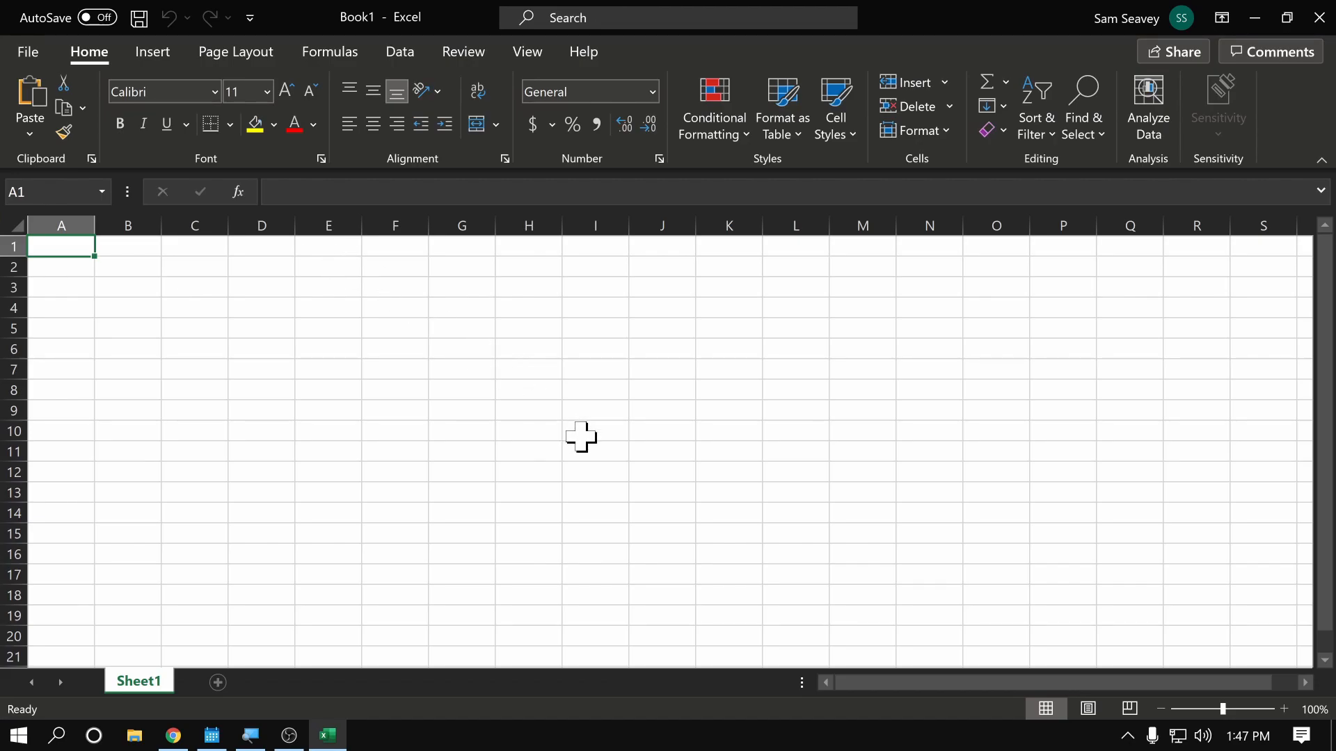
pyautogui.moveTo(698, 347)
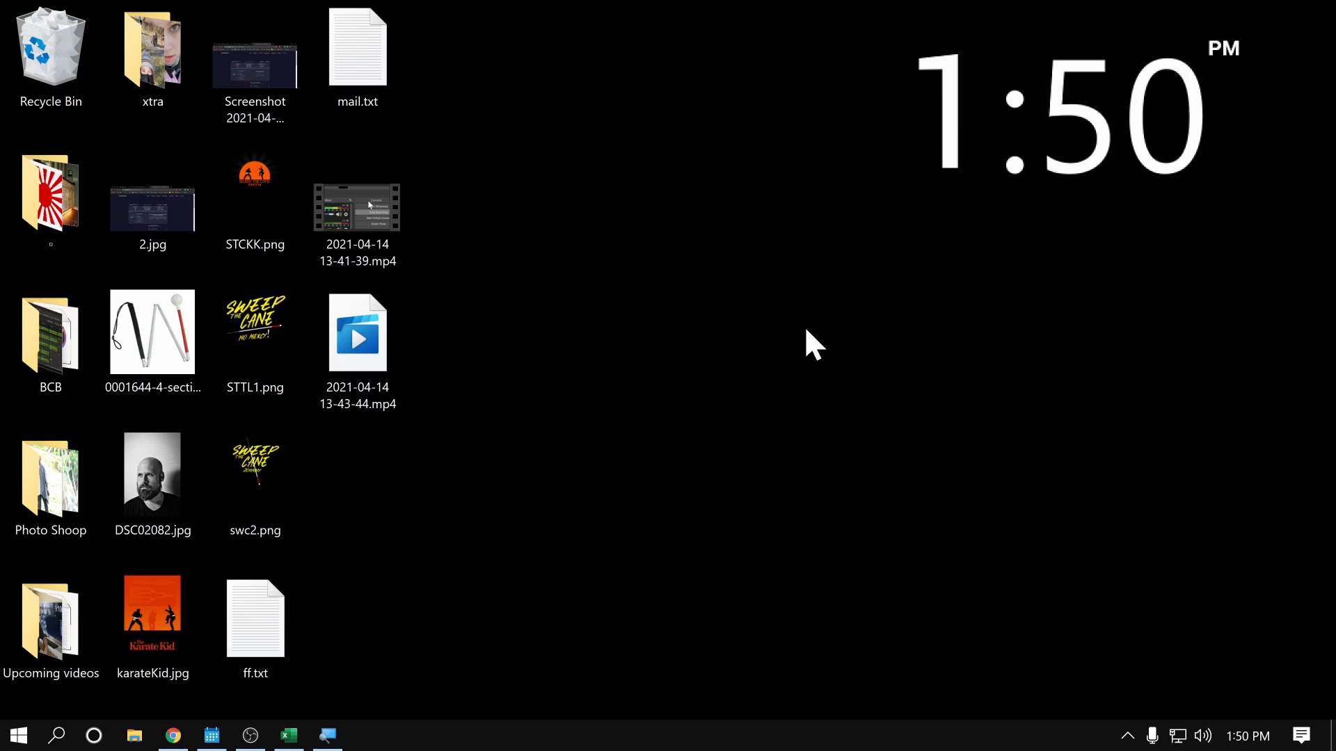
# Go to the Ease of Access section of Windows Settings
pyautogui.click(365, 735)
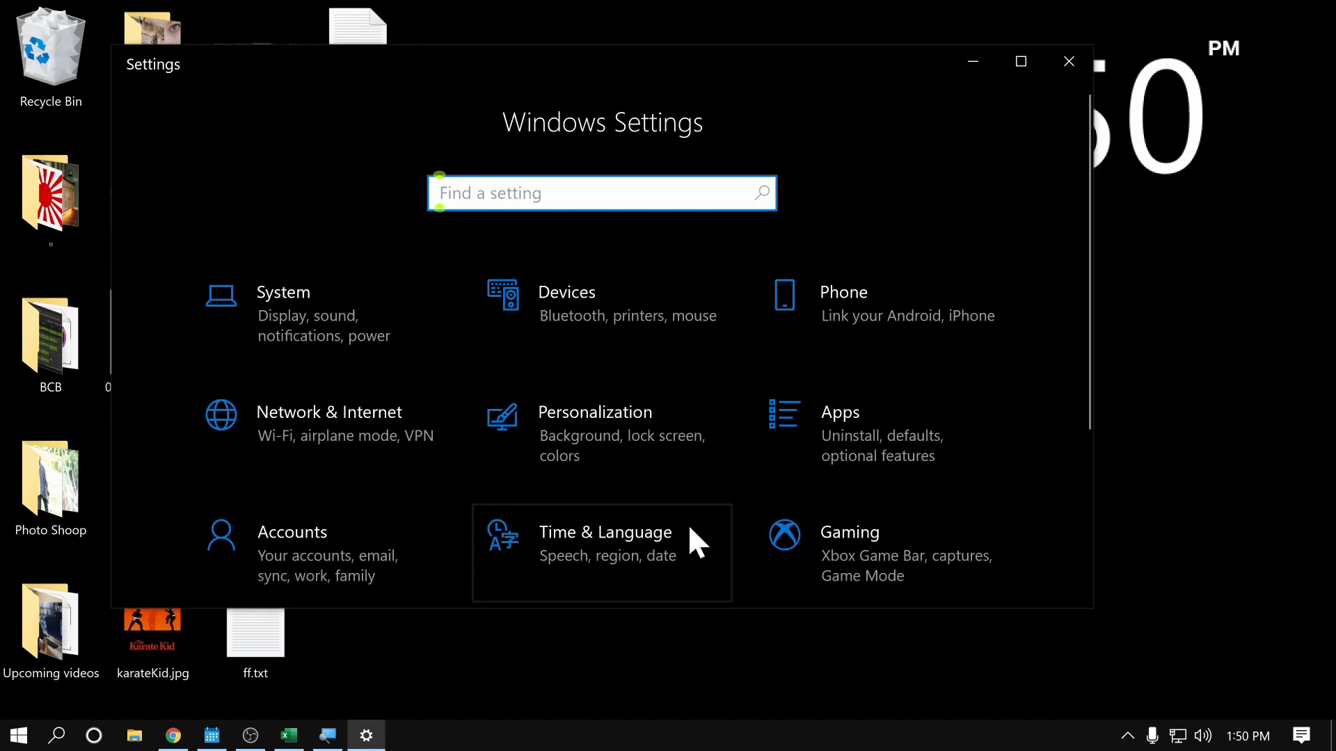
pyautogui.scroll(-3)
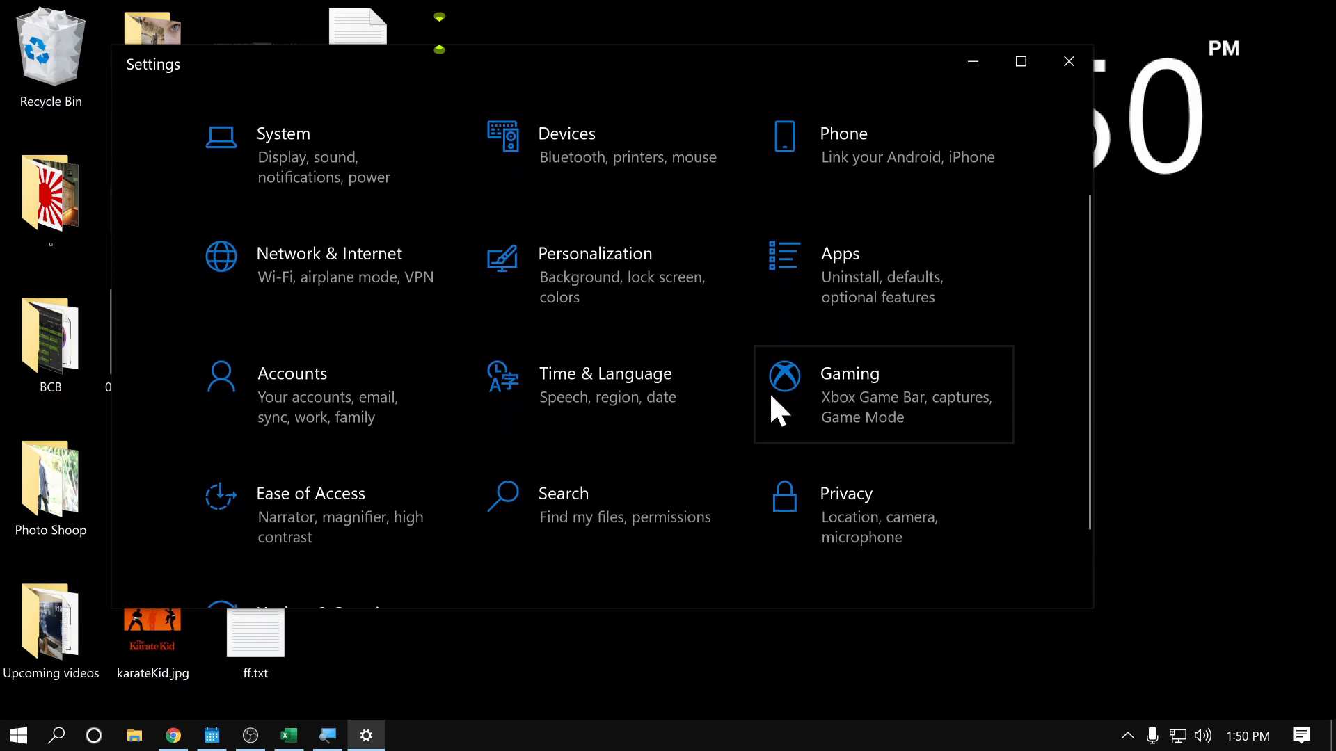
pyautogui.moveTo(332, 498)
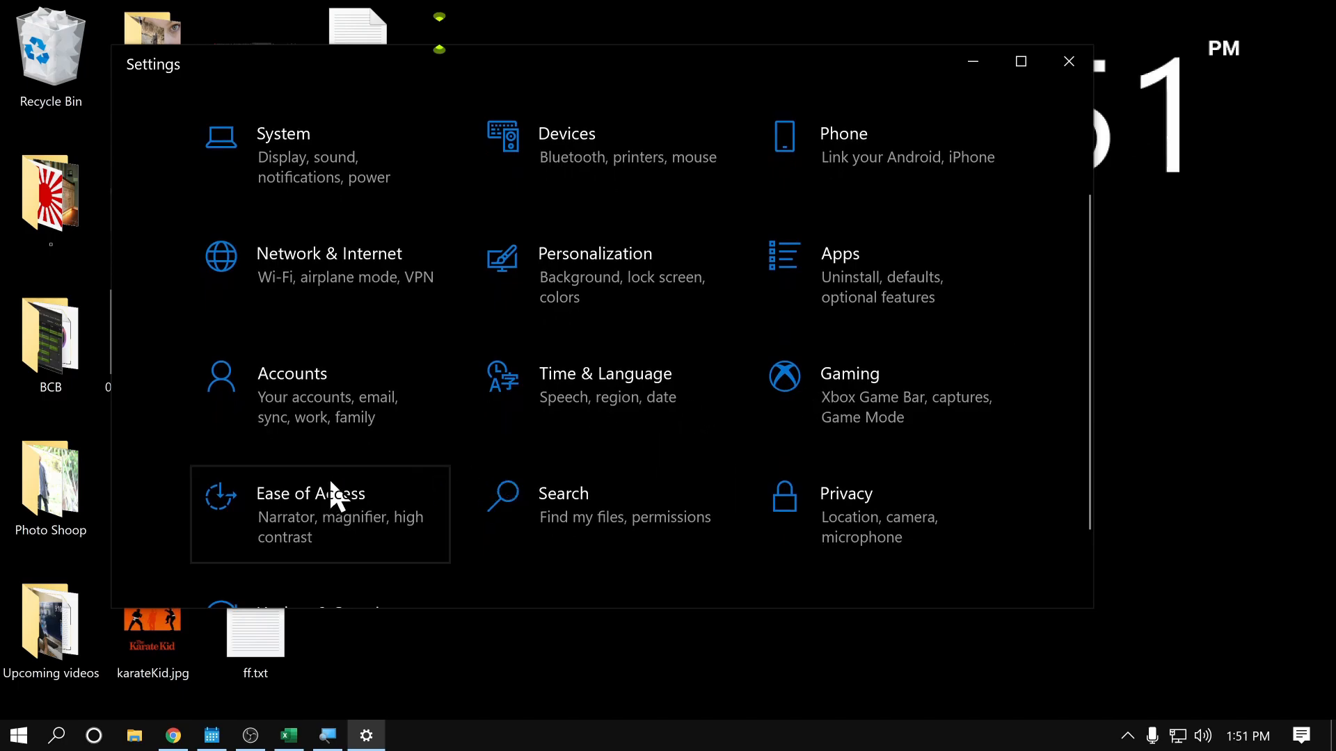
pyautogui.click(311, 514)
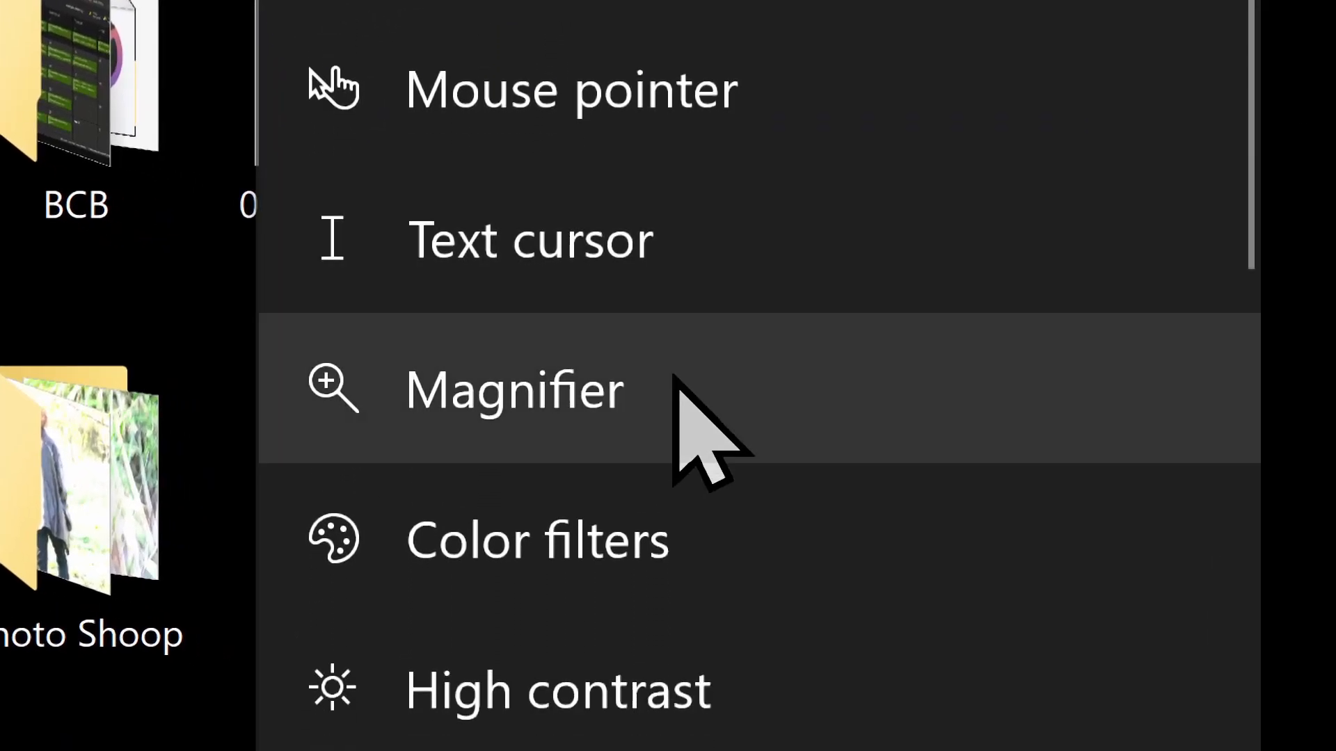
# Show the Color filters page, with filters still off
pyautogui.scroll(-3)
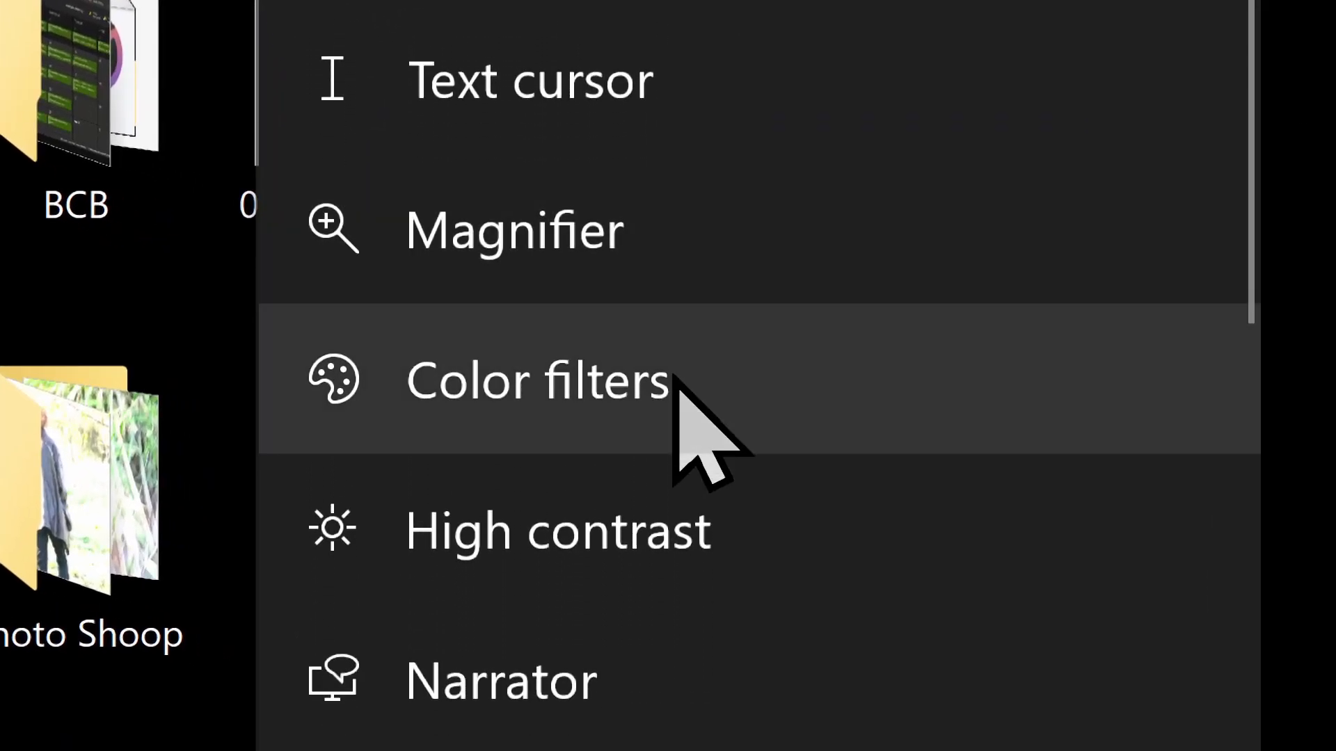
pyautogui.click(536, 380)
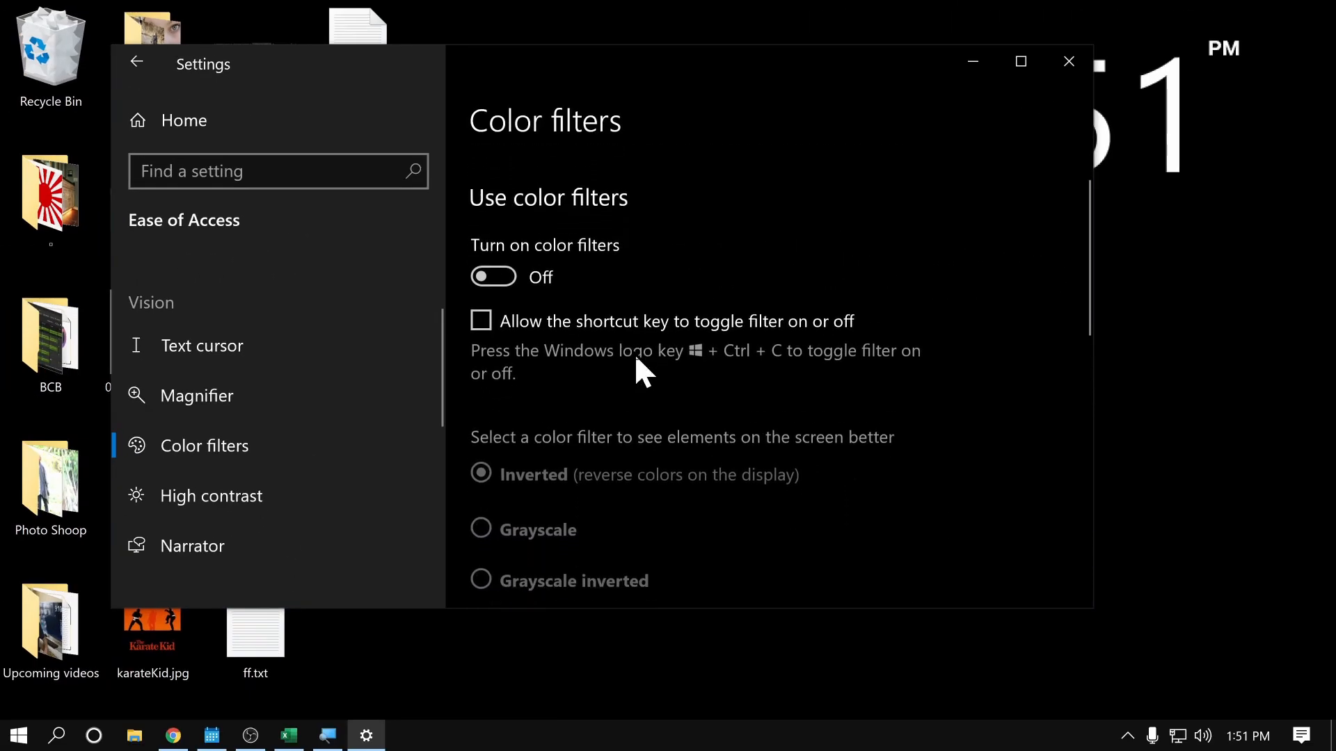
pyautogui.scroll(-3)
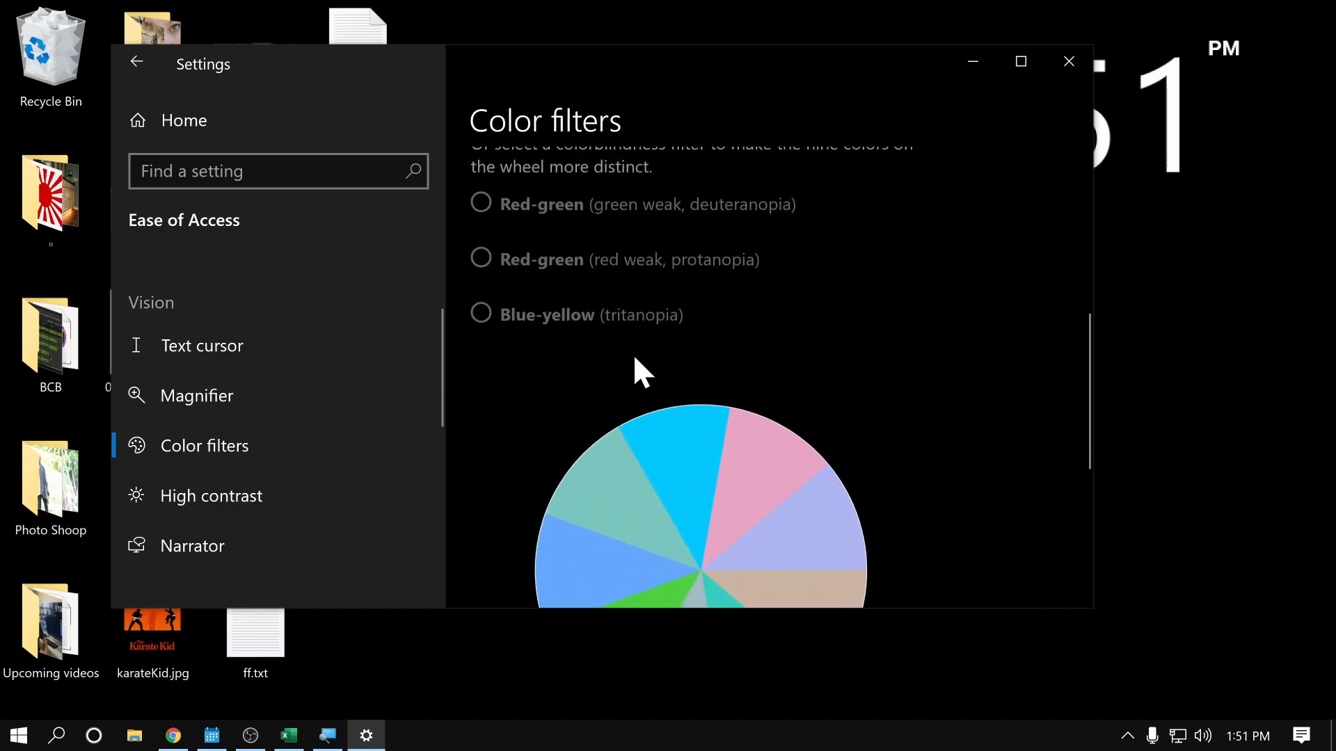
pyautogui.scroll(-3)
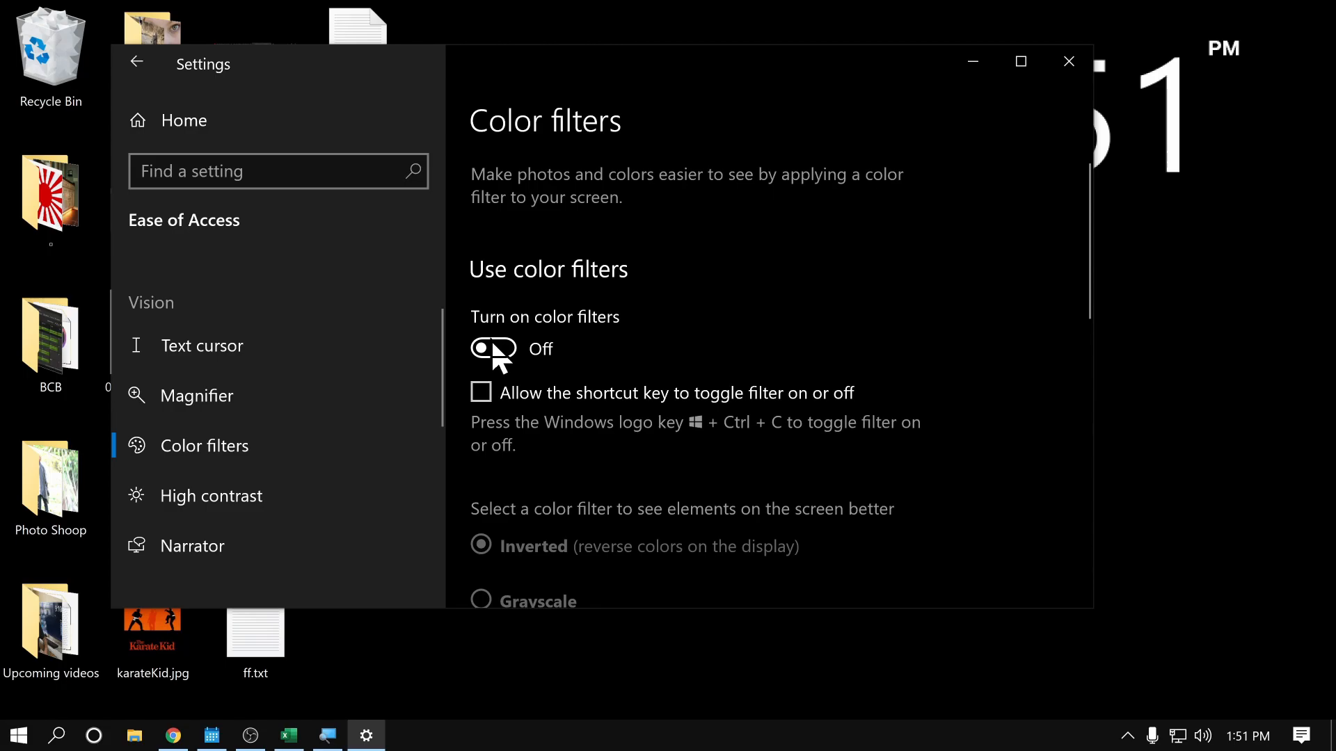
pyautogui.click(492, 349)
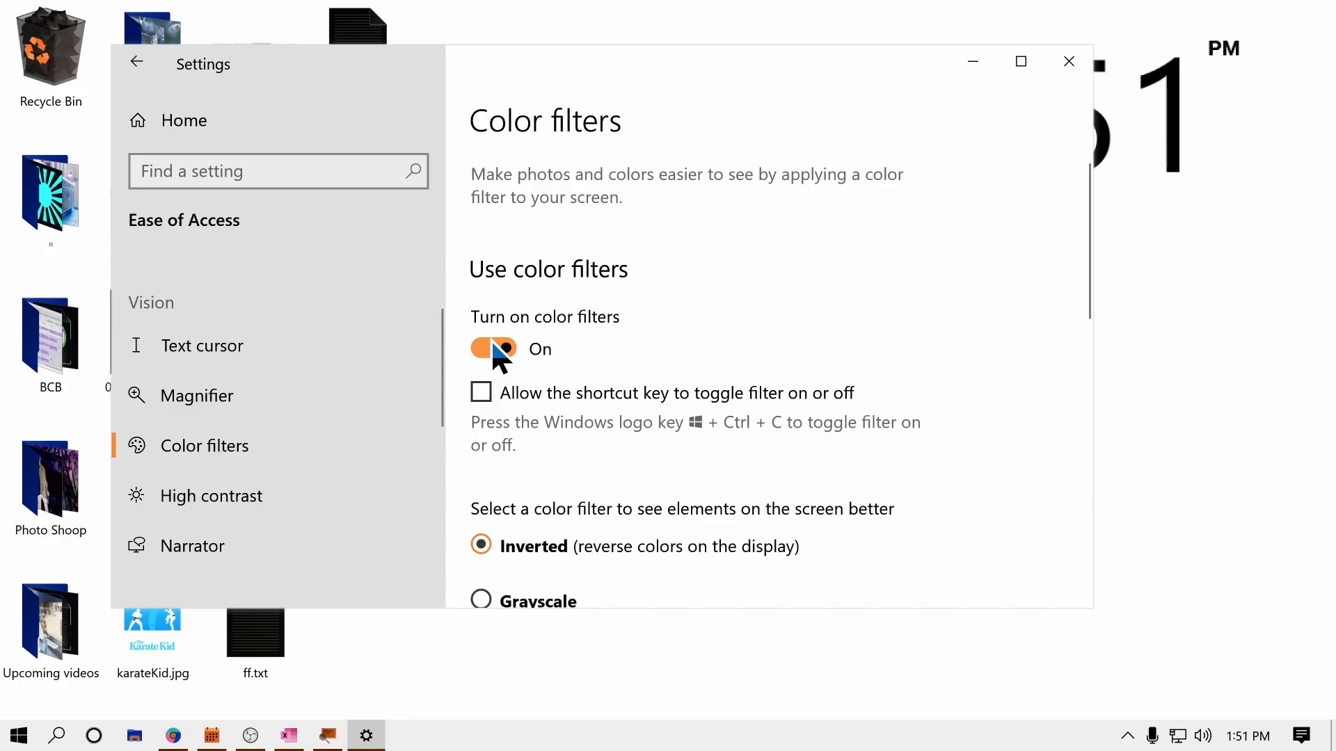
pyautogui.click(493, 349)
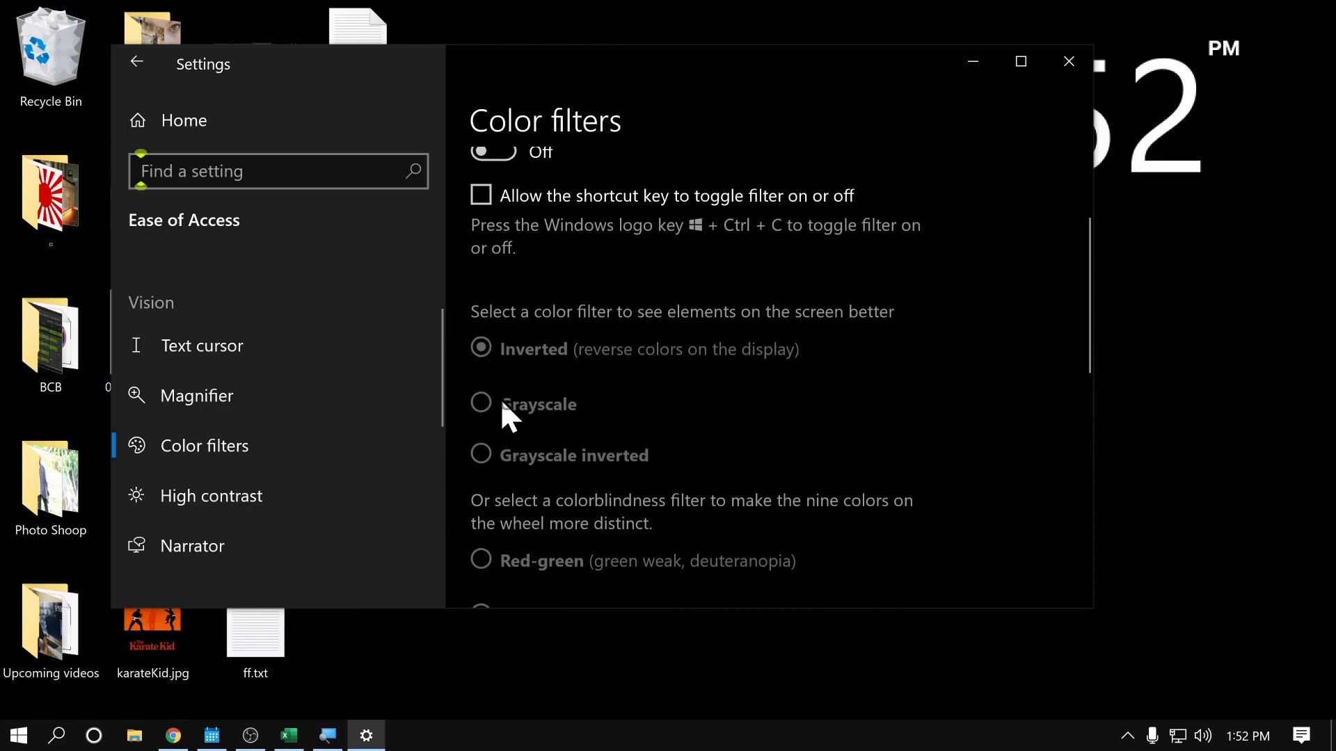
pyautogui.moveTo(480, 349)
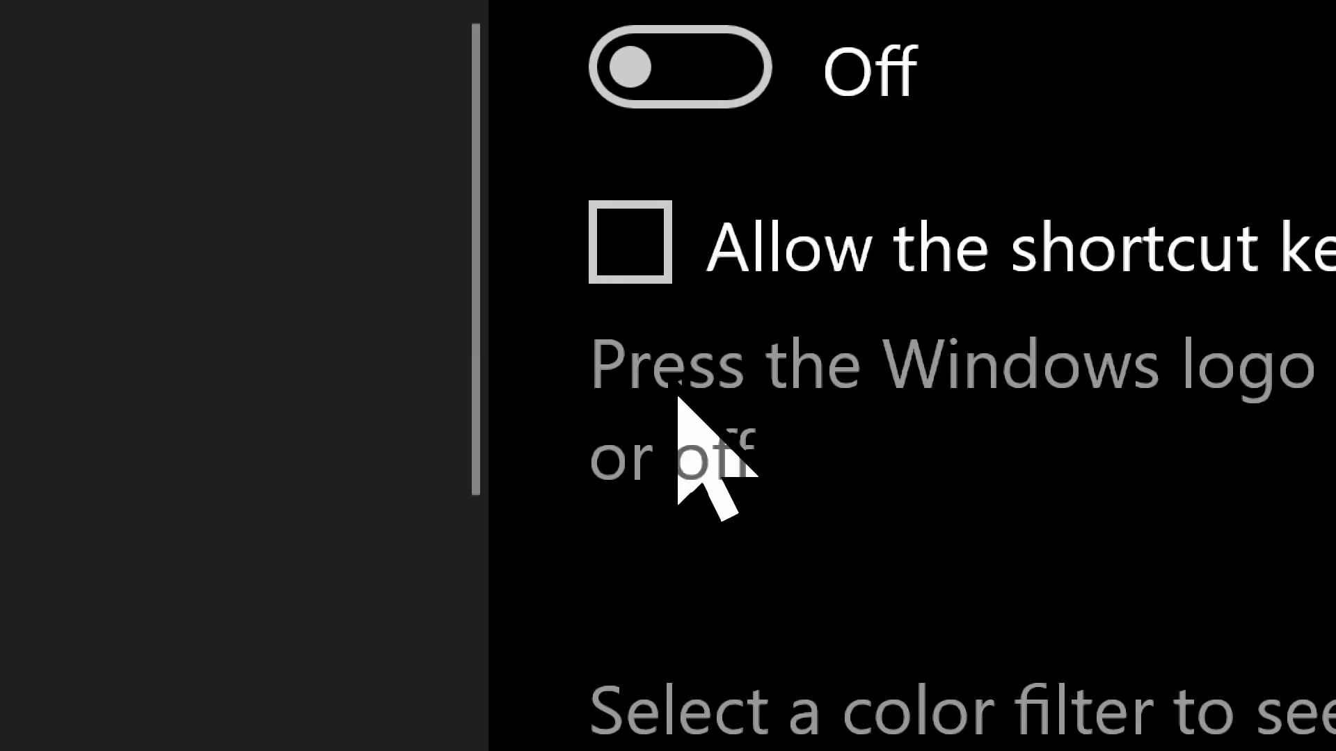
# Enable 'Allow the shortcut key to toggle filter on or off'
pyautogui.click(630, 244)
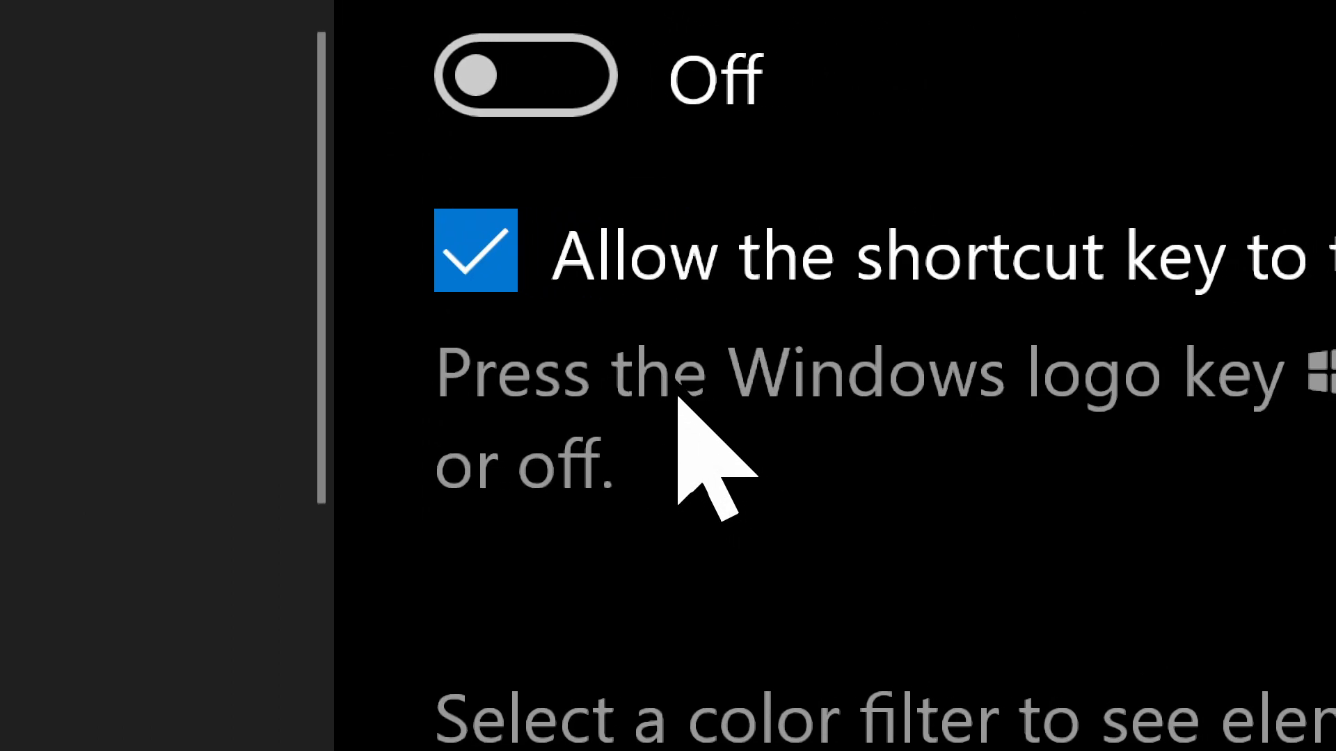
pyautogui.scroll(-3)
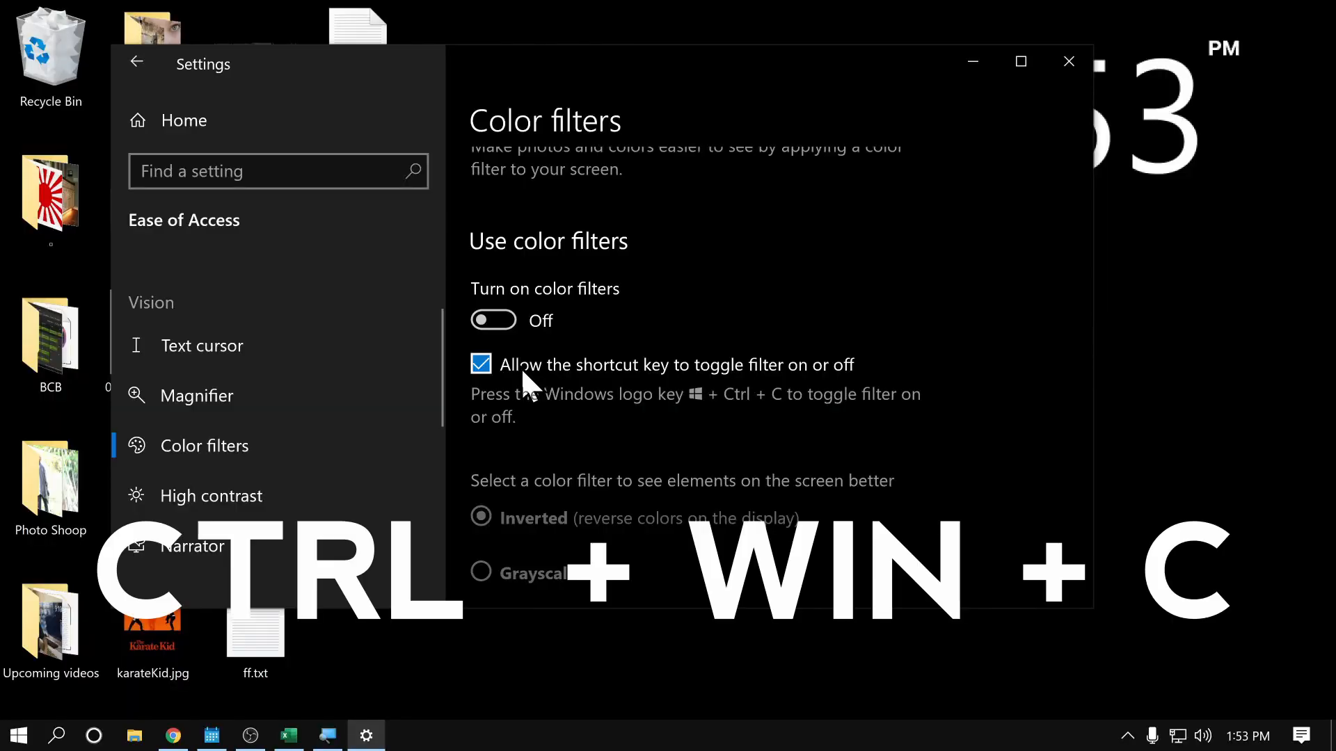
# Toggle the Inverted color filter on and off twice, including via Win+Ctrl+C, ending off
pyautogui.click(492, 320)
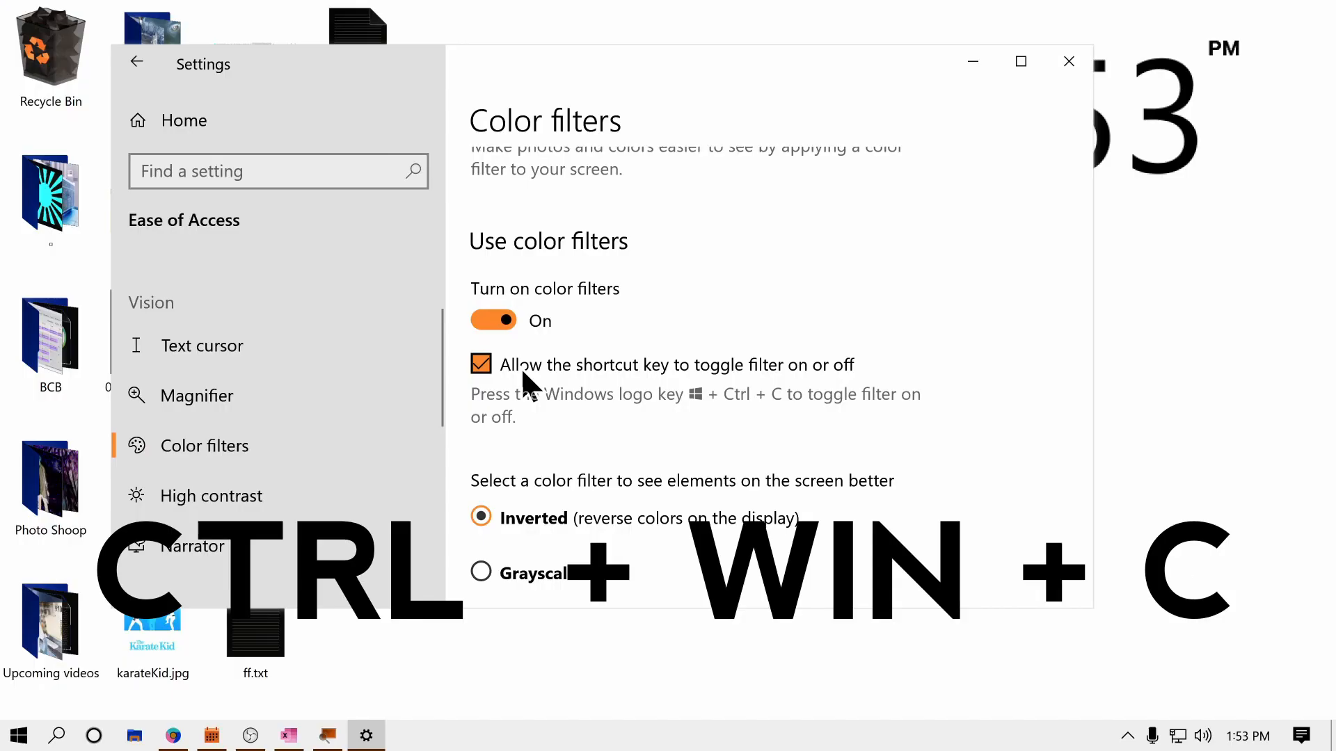
pyautogui.press('Win+Ctrl+C')
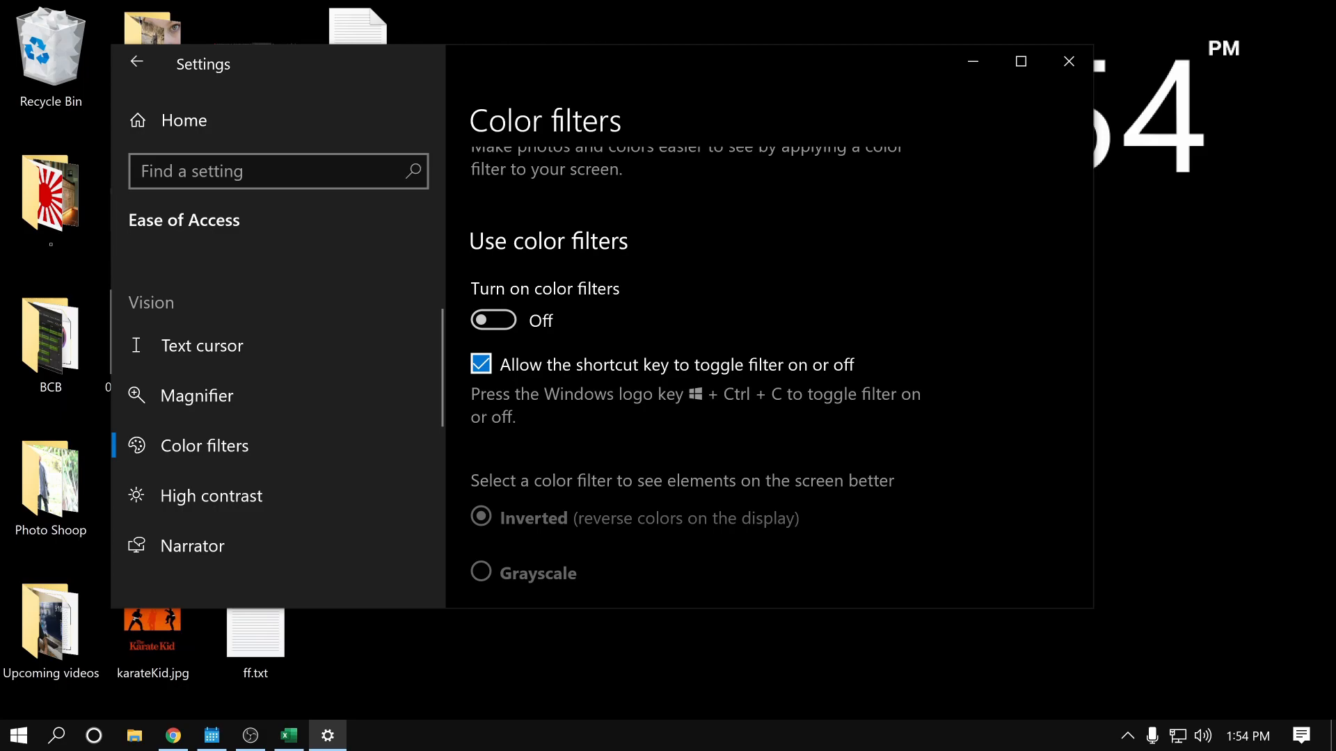
pyautogui.click(492, 319)
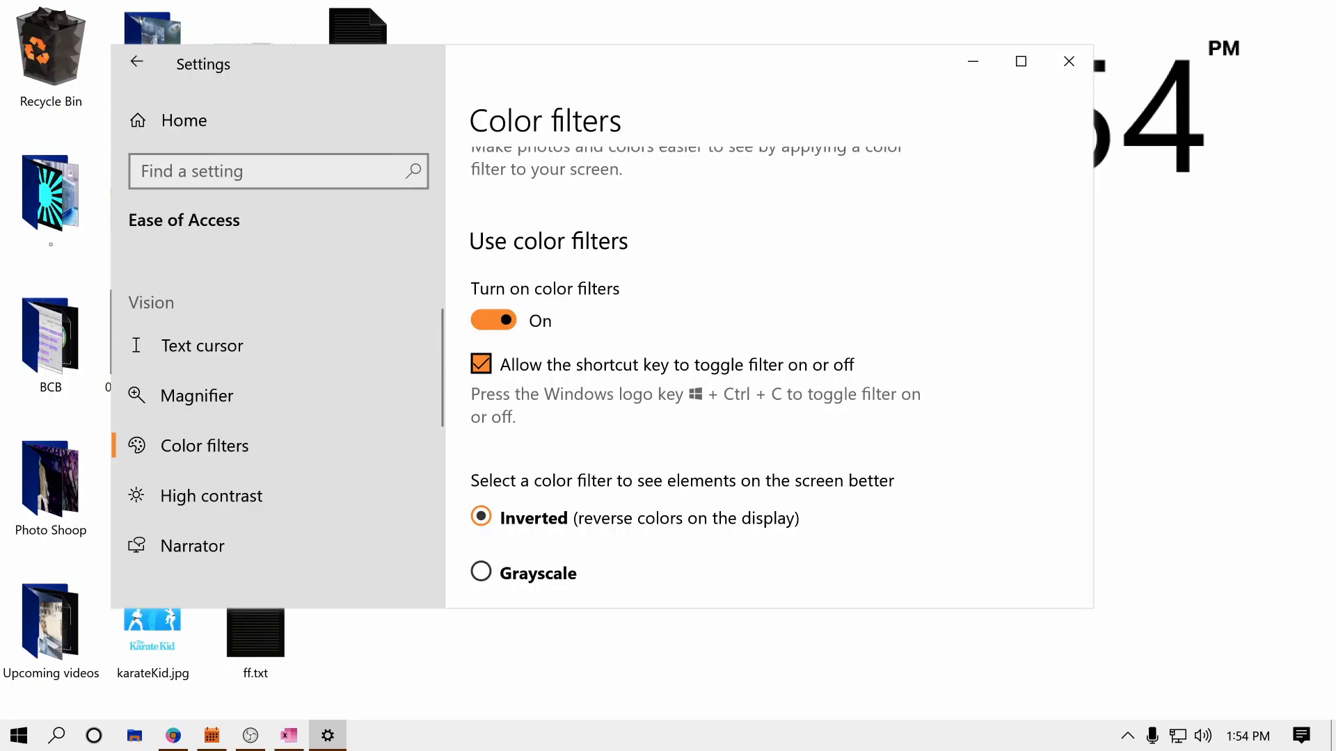
pyautogui.click(493, 319)
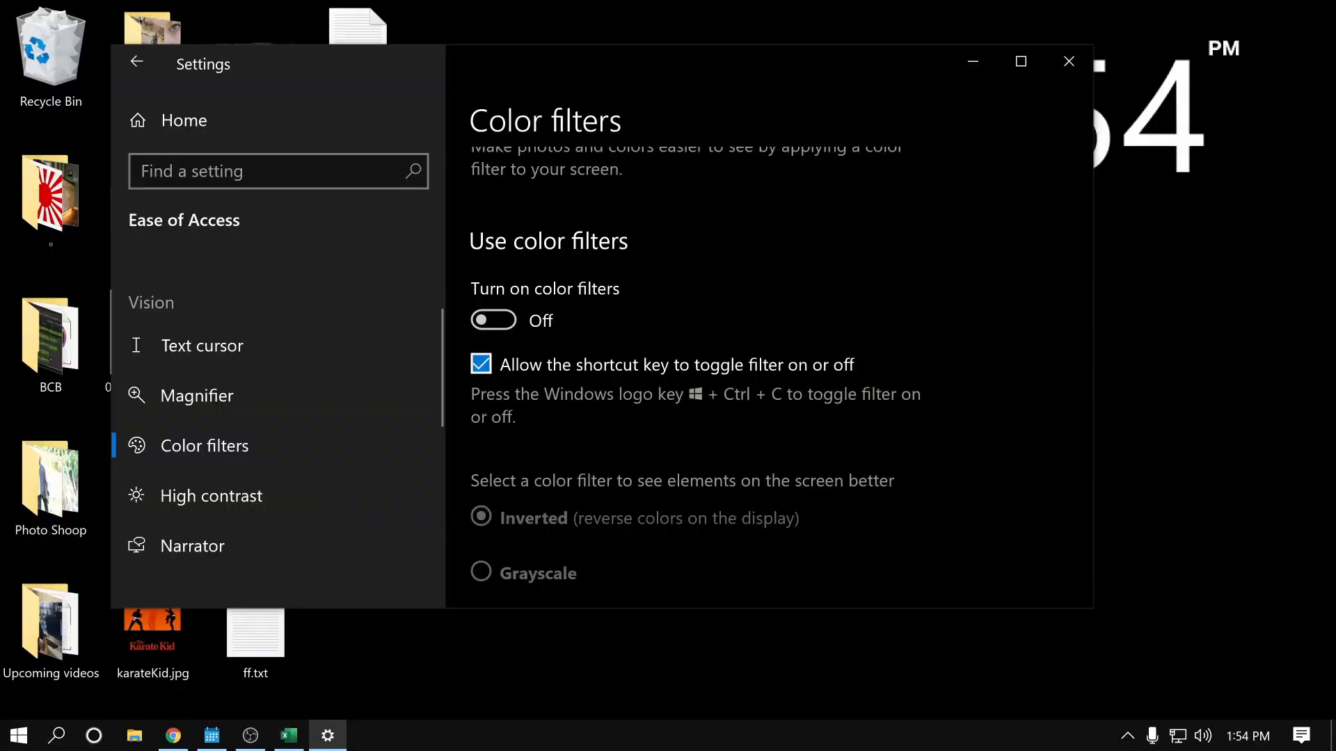